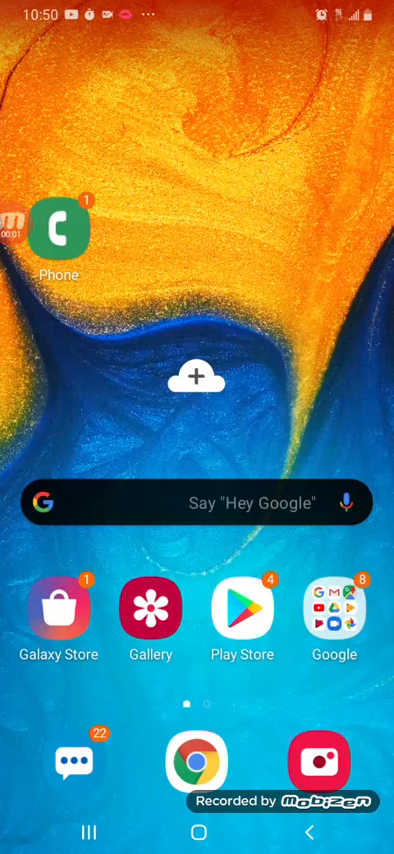
Browse sideways through the app drawer pages of installed apps
scroll("left", 3)
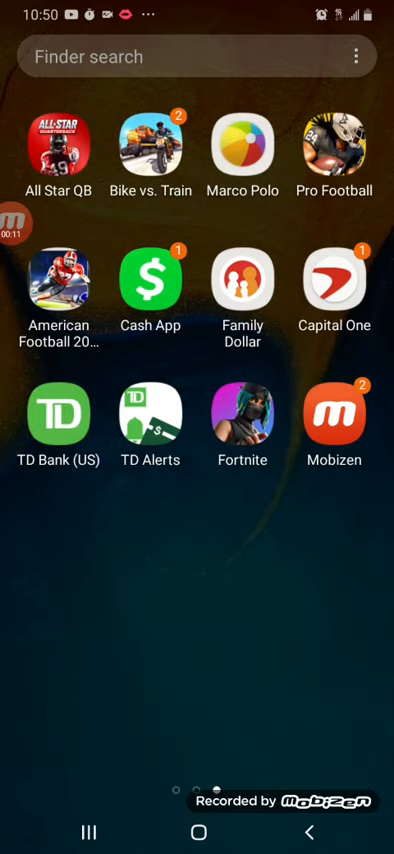
scroll("left", 3)
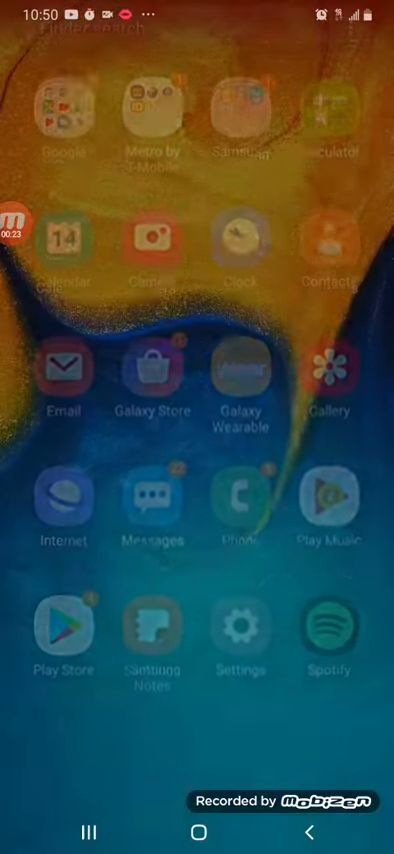
Launch Chrome and scroll down through apkfix.net's list of blog posts
left_click(68, 110)
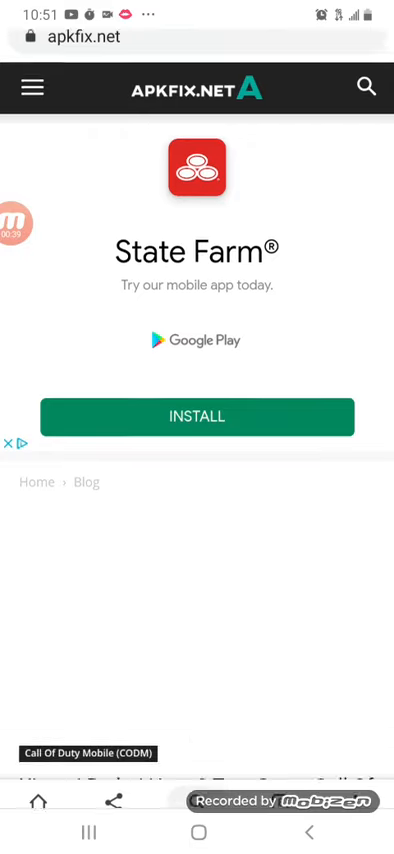
scroll("down", 3)
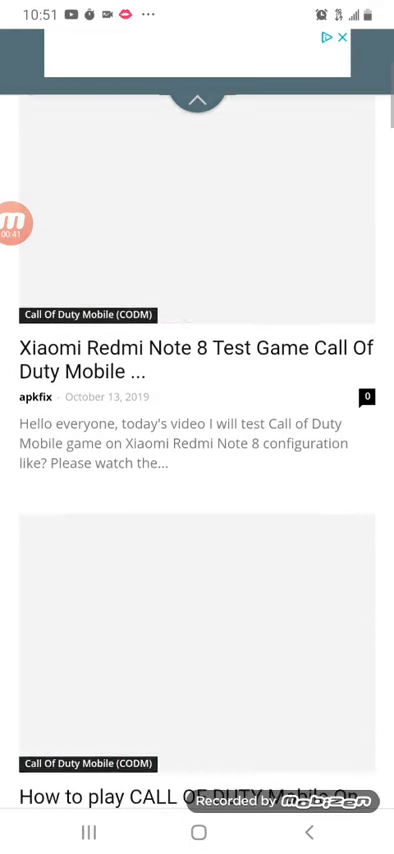
scroll("down", 3)
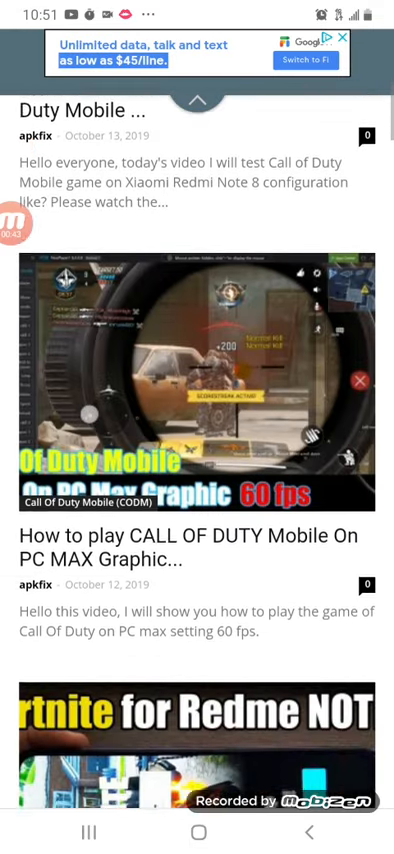
scroll("down", 3)
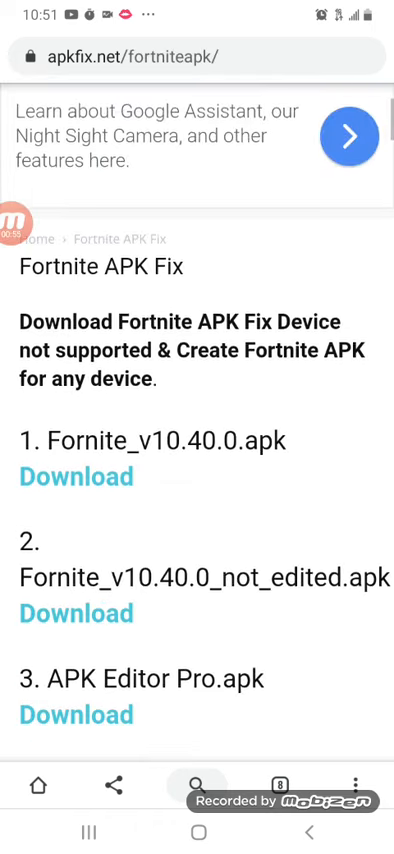
Scroll the Fortnite APK Fix page to the Private VPN Pro and Code Fortnite download links
scroll("down", 3)
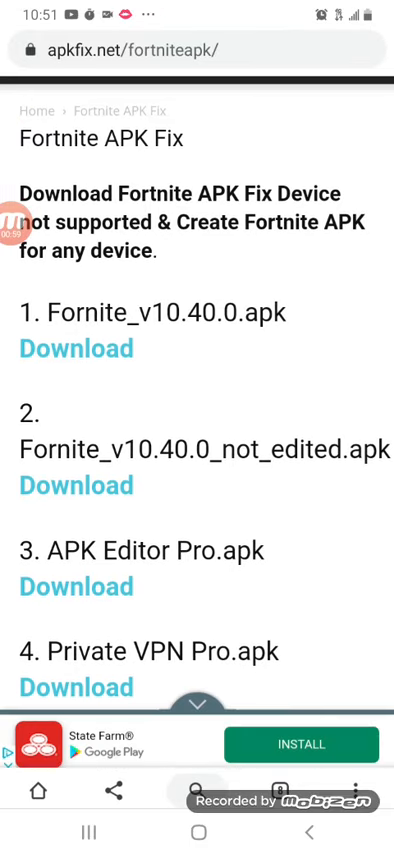
scroll("down", 3)
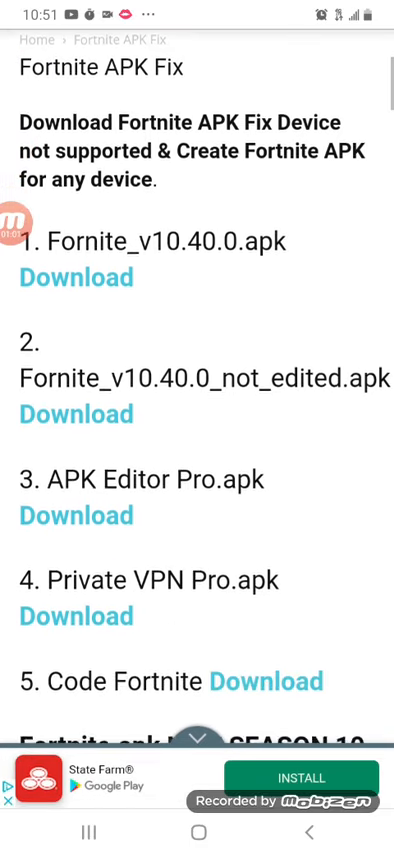